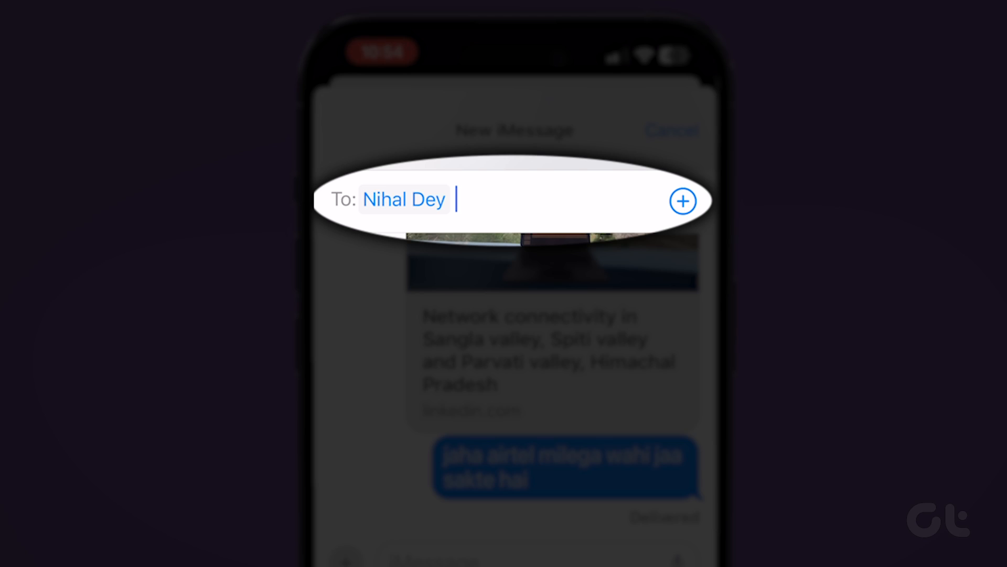
# Step: Add Pablo as the second recipient so the message becomes a group conversation
pyautogui.write('pablo')
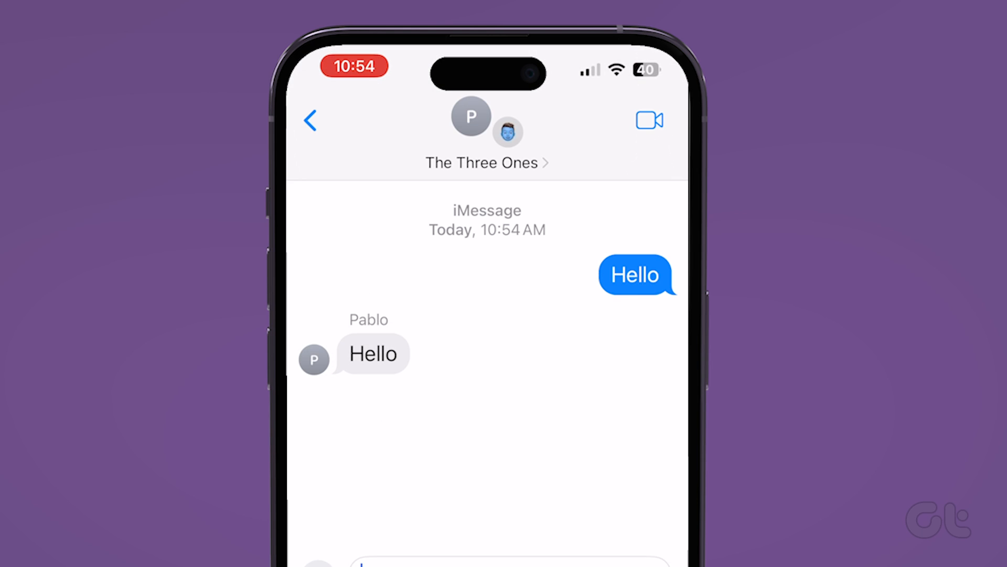
# Step: Bring up Tapback reactions on a Hello bubble in The Three Ones thread
pyautogui.doubleClick(372, 354)
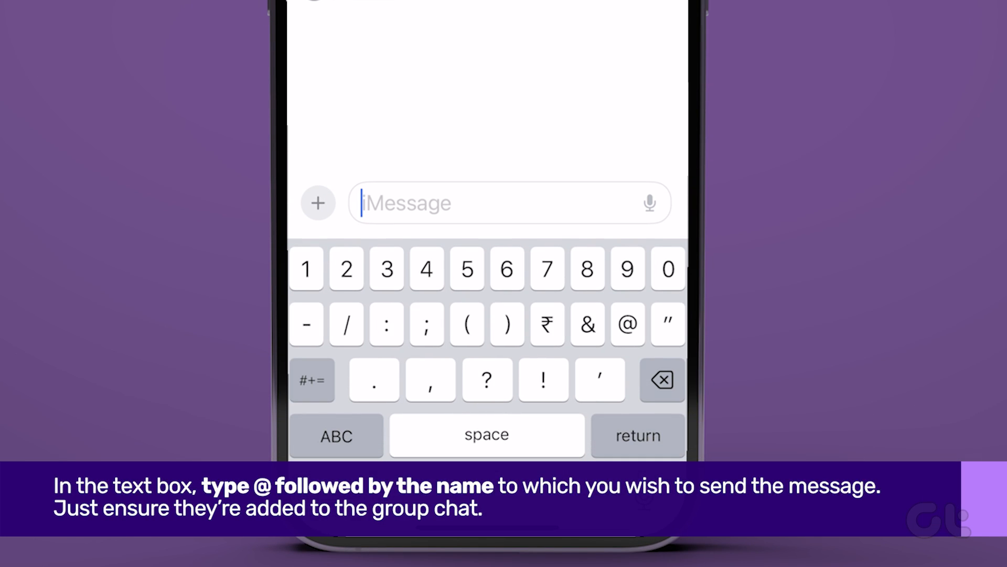
pyautogui.write('@pab')
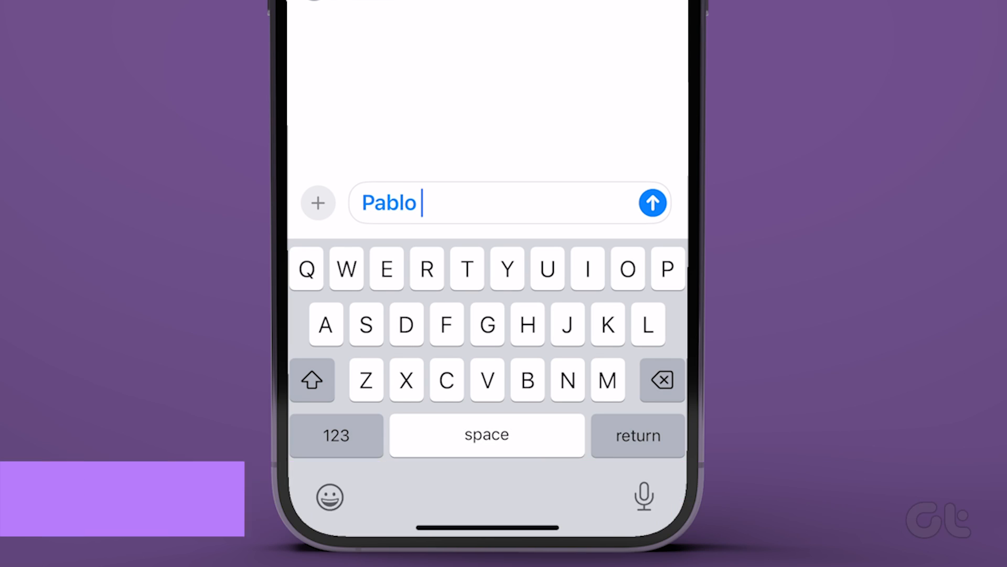
pyautogui.write('whats up?')
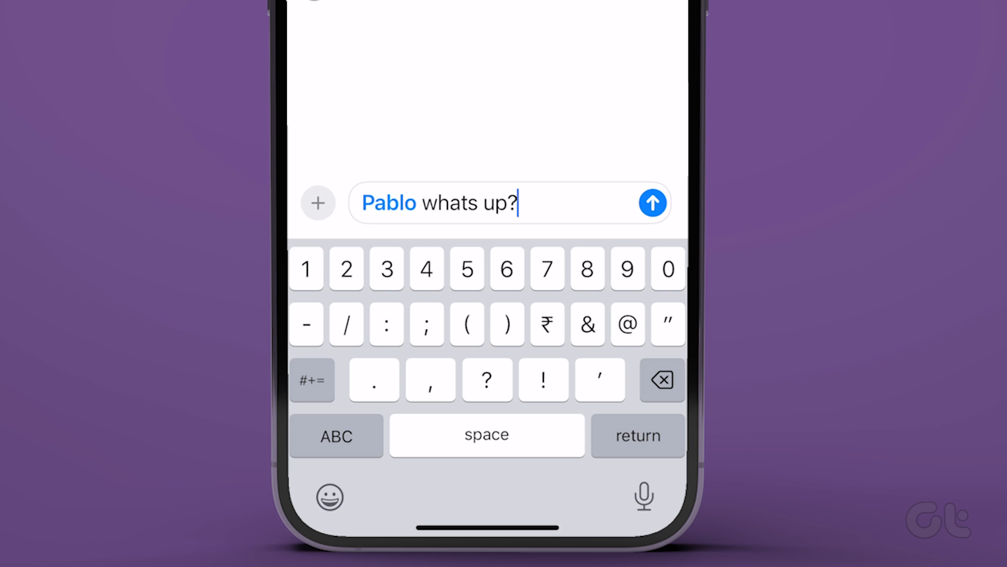
pyautogui.click(651, 203)
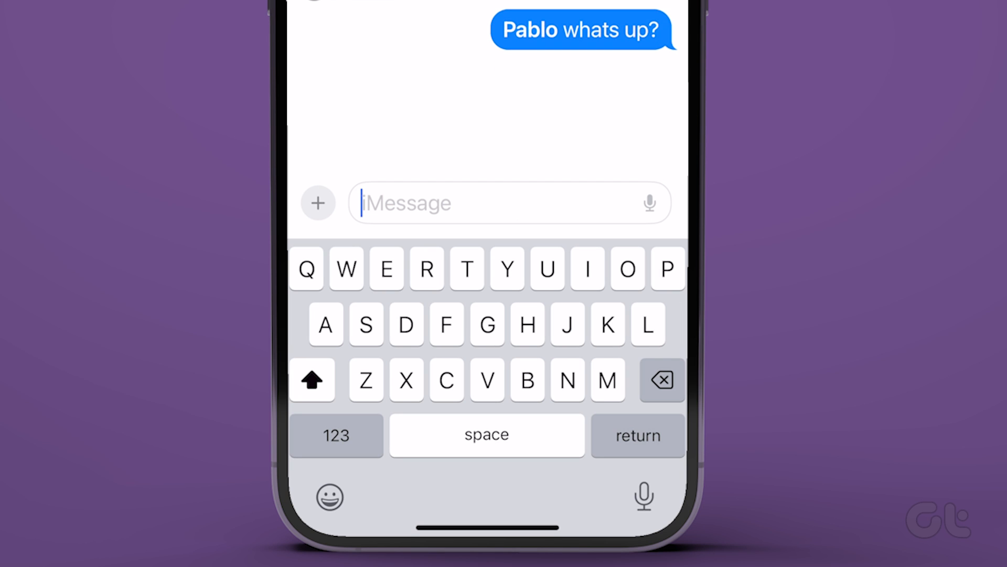